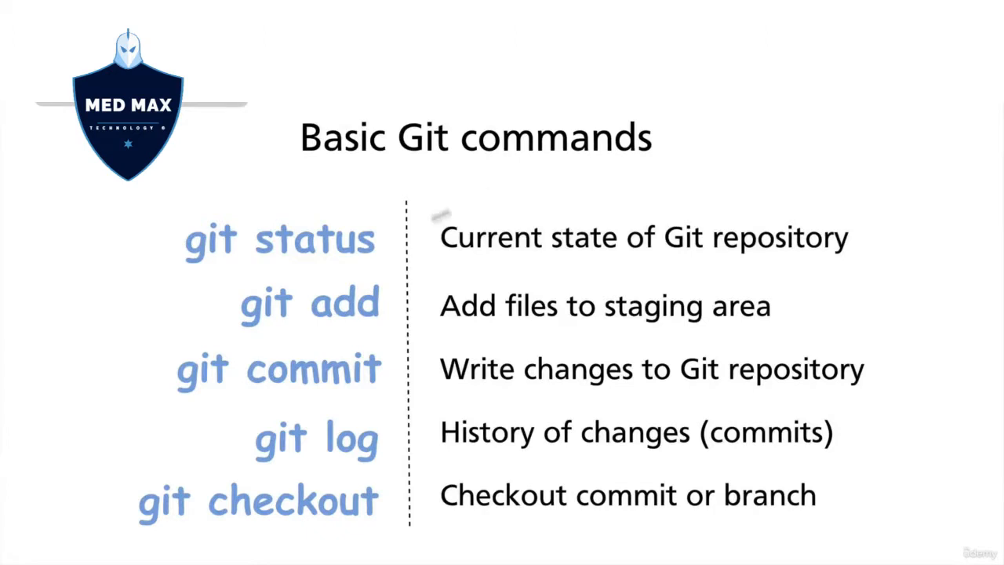
{"action": "mouse_move", "coordinate": [383, 244]}
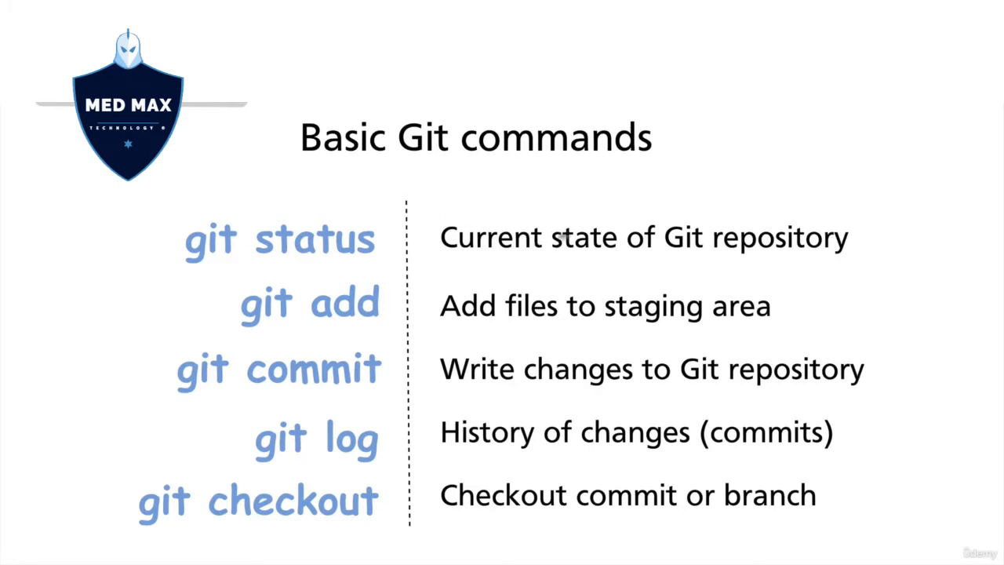
{"action": "mouse_move", "coordinate": [750, 241]}
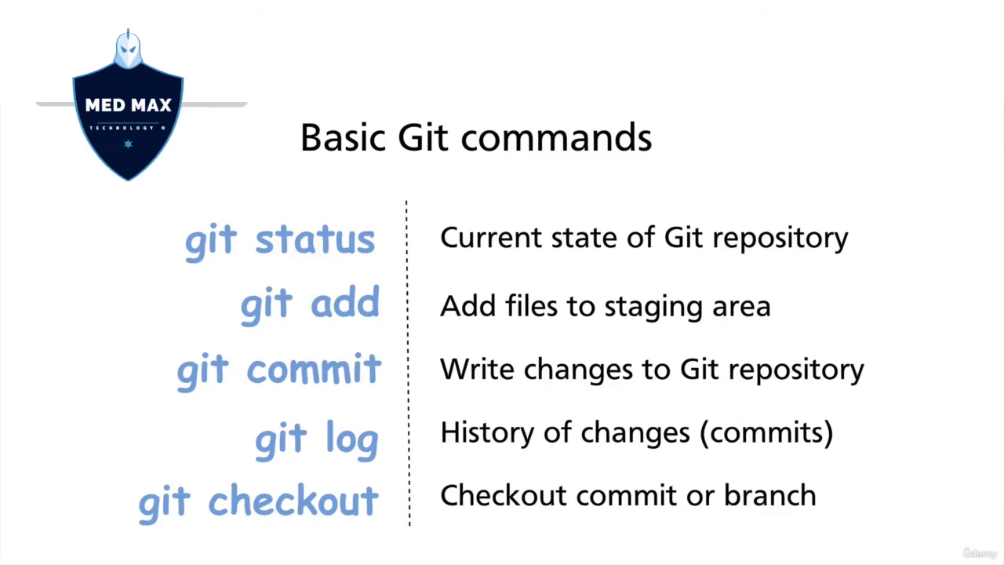
{"action": "mouse_move", "coordinate": [453, 237]}
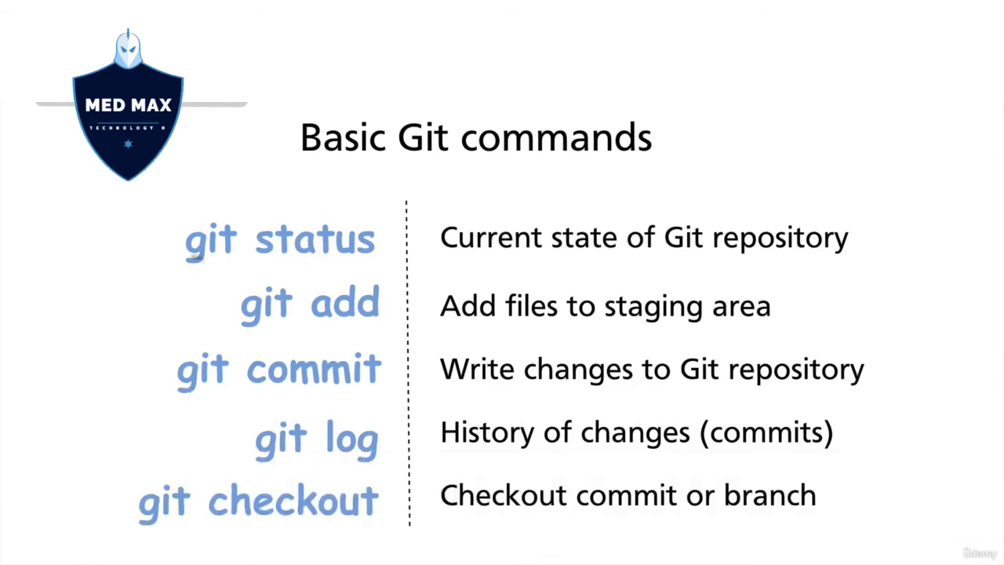
{"action": "mouse_move", "coordinate": [424, 253]}
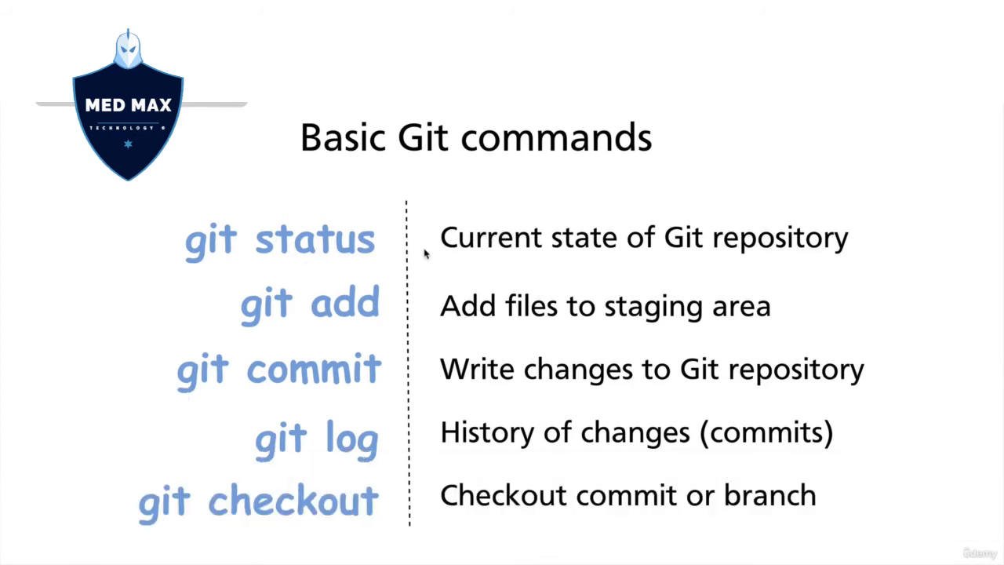
{"action": "mouse_move", "coordinate": [220, 332]}
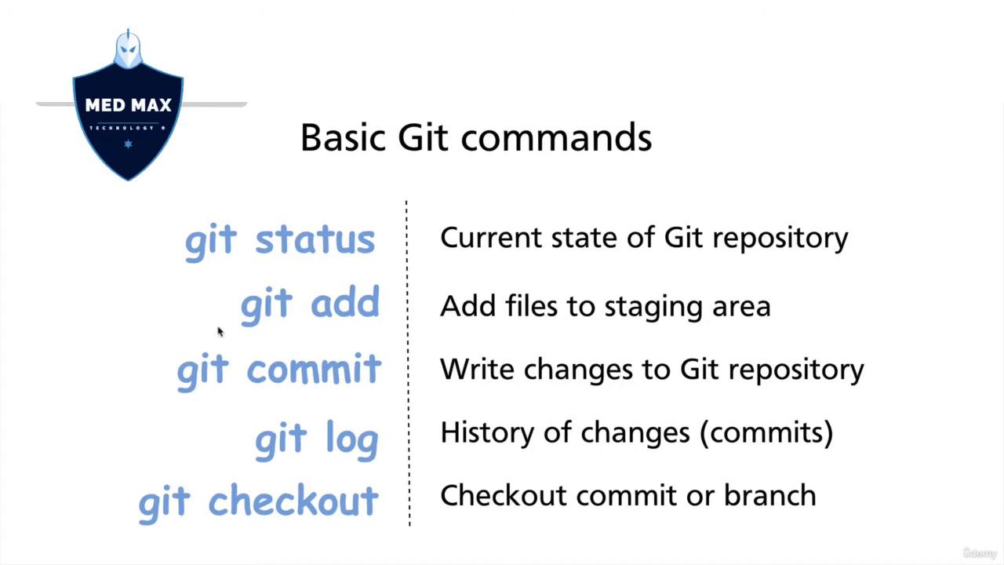
{"action": "mouse_move", "coordinate": [384, 323]}
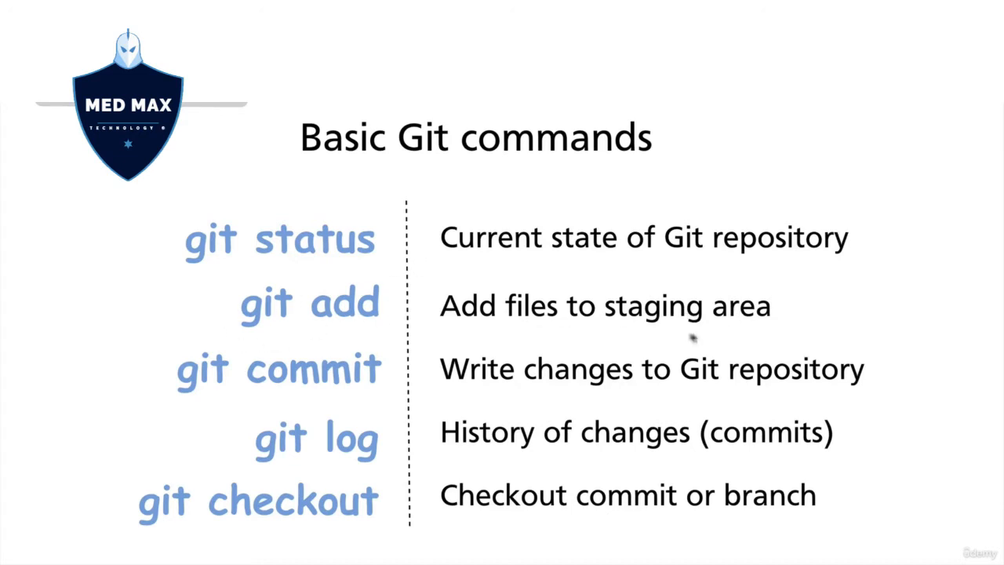
{"action": "mouse_move", "coordinate": [678, 317]}
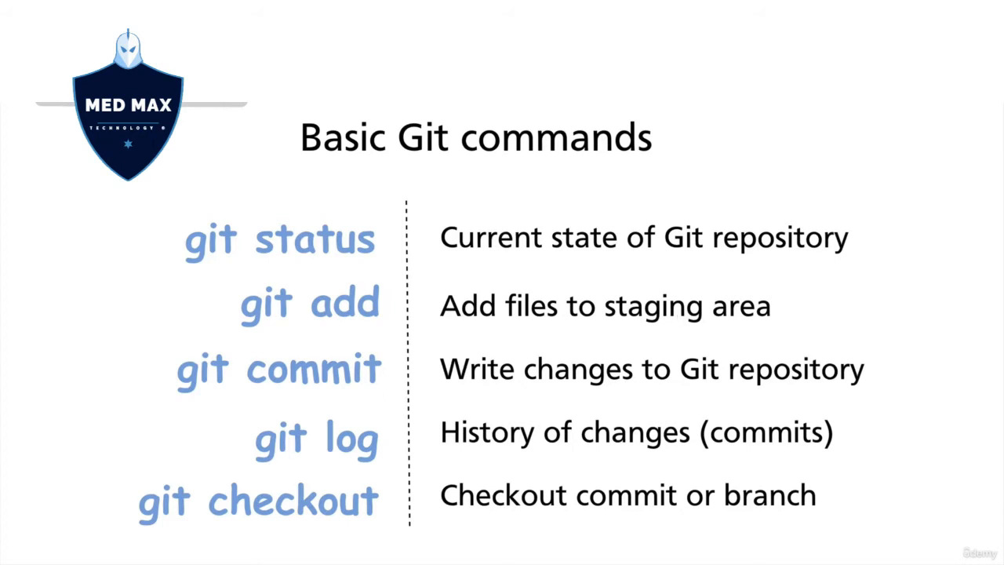
{"action": "mouse_move", "coordinate": [442, 376]}
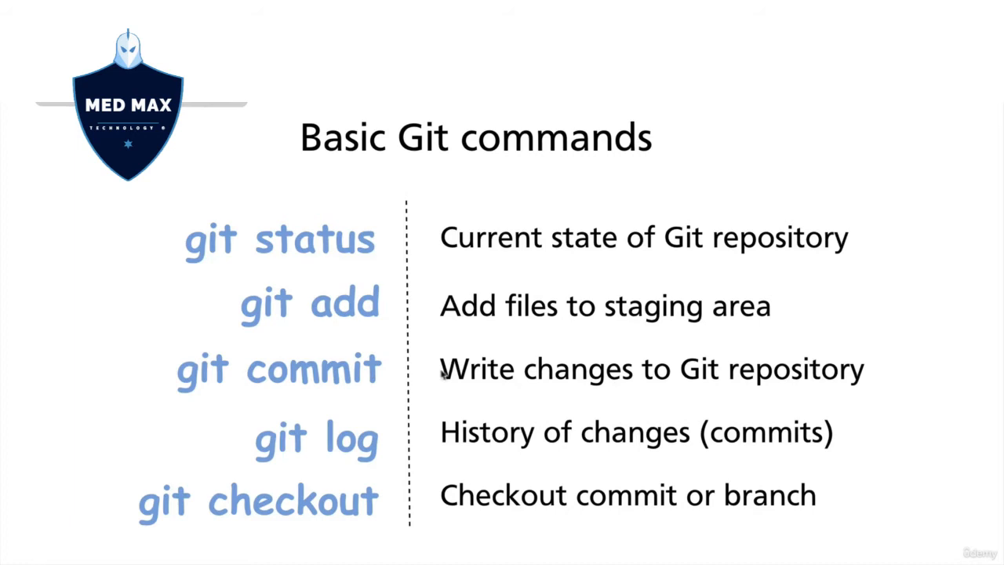
{"action": "mouse_move", "coordinate": [785, 368]}
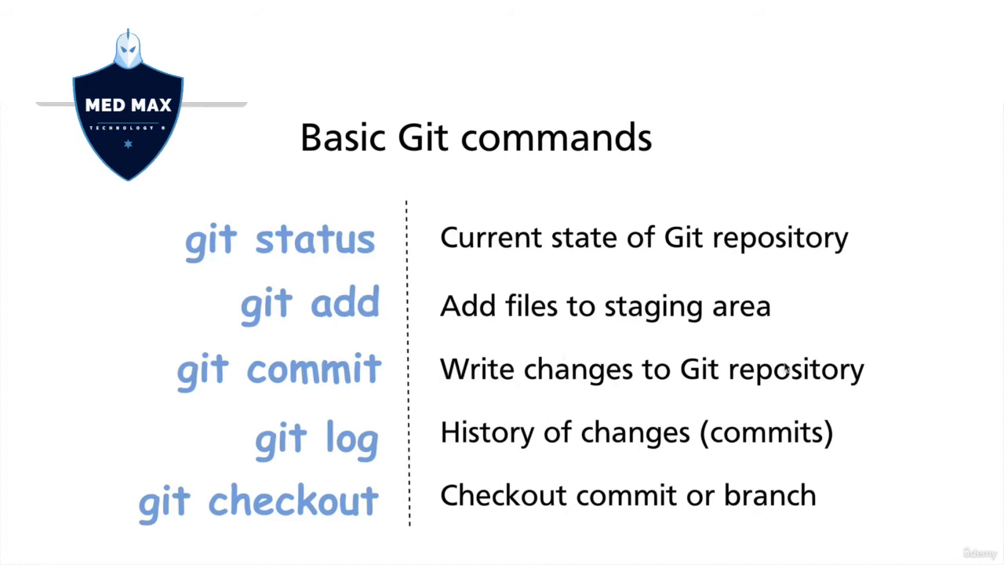
{"action": "mouse_move", "coordinate": [379, 376]}
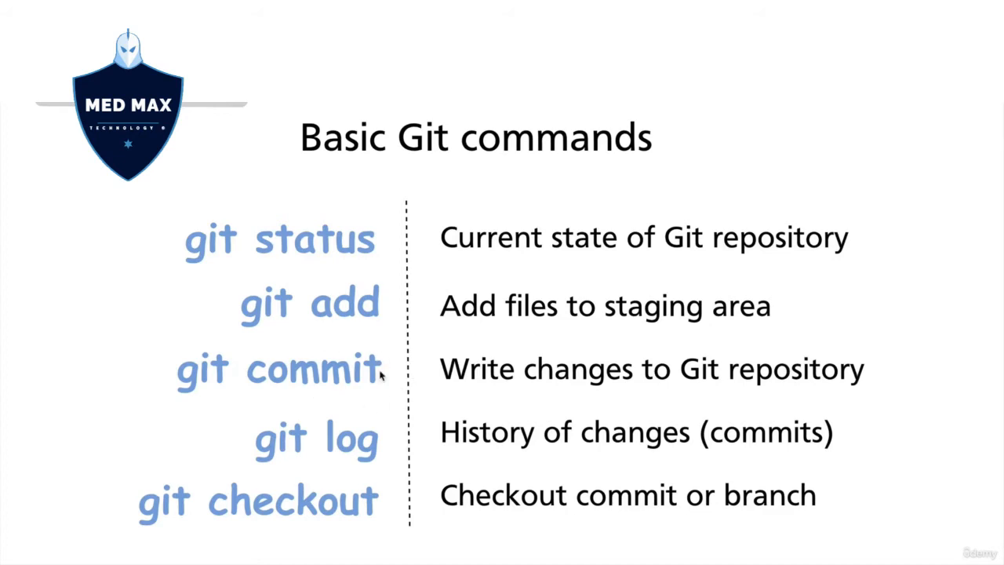
{"action": "mouse_move", "coordinate": [311, 384]}
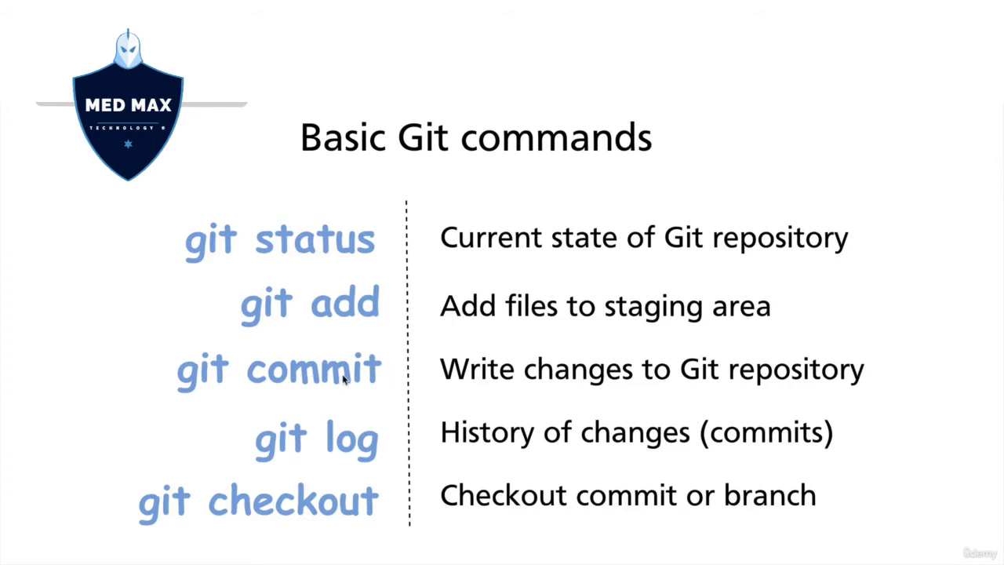
{"action": "mouse_move", "coordinate": [364, 447]}
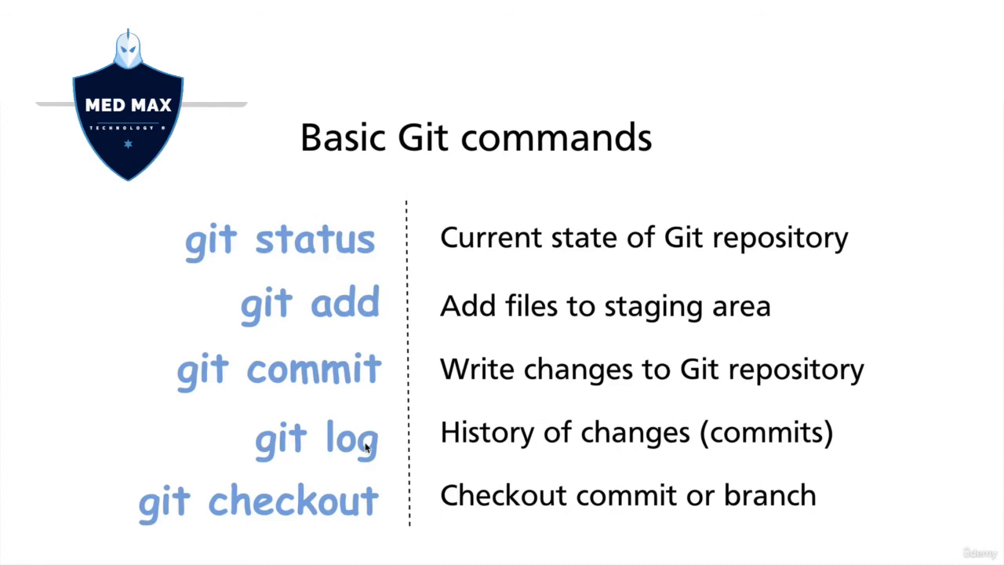
{"action": "mouse_move", "coordinate": [737, 437]}
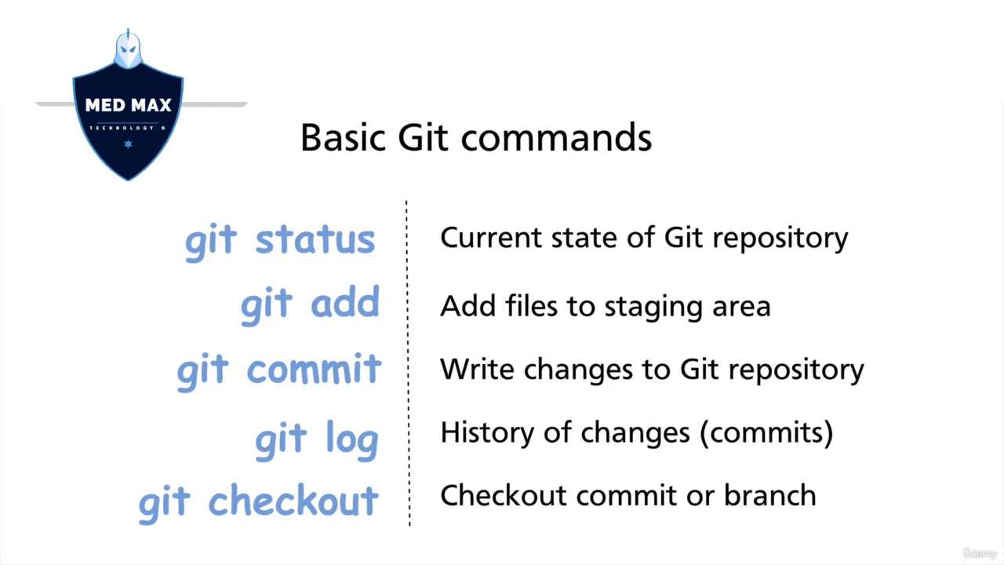
{"action": "mouse_move", "coordinate": [273, 437]}
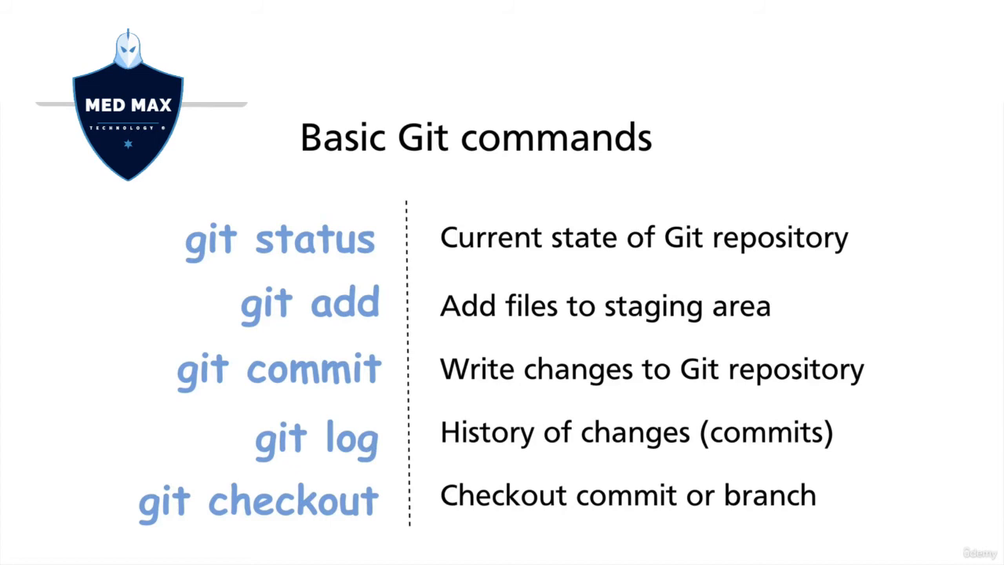
{"action": "mouse_move", "coordinate": [369, 448]}
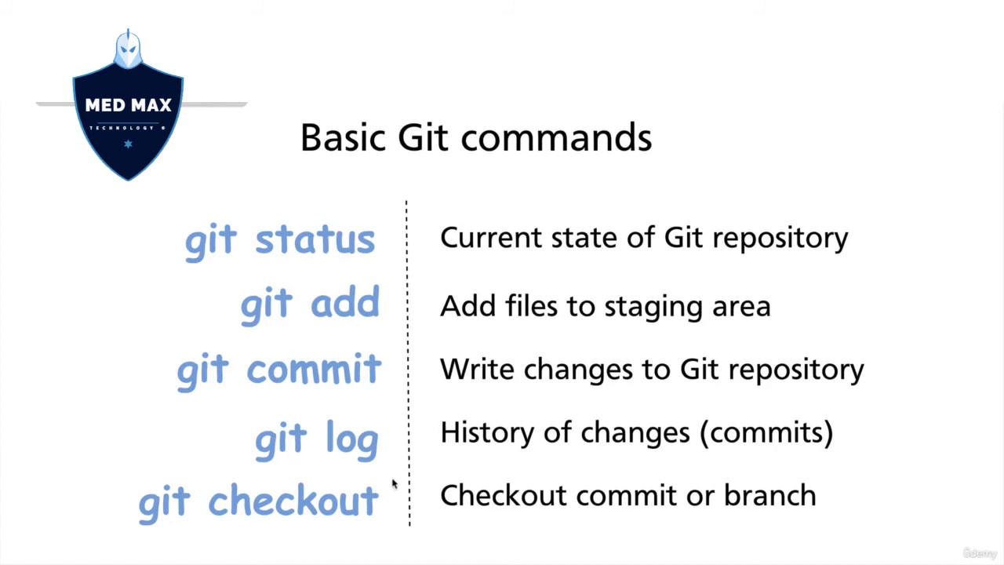
{"action": "mouse_move", "coordinate": [378, 395]}
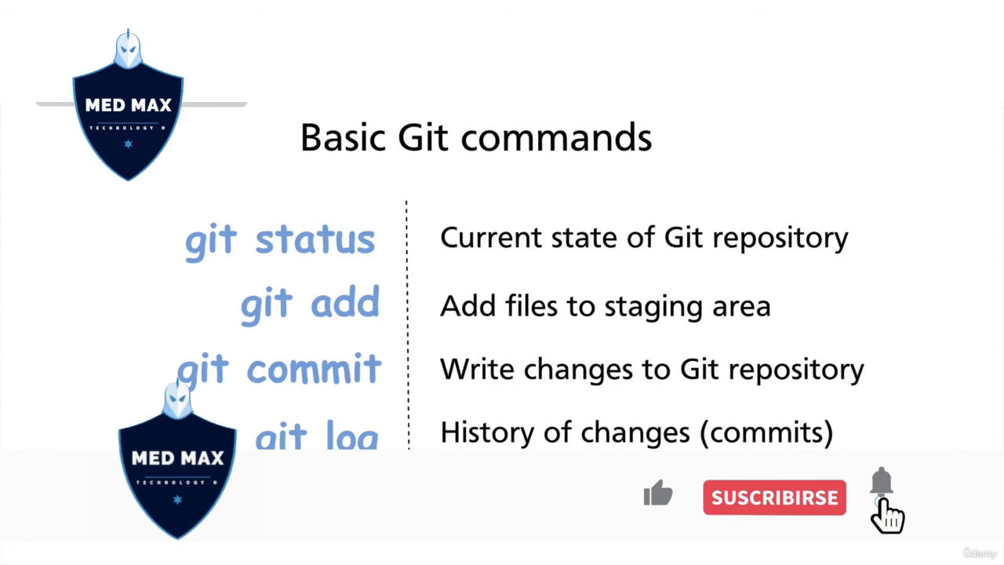
Step: Advance to the 'Most common operations' slide with the git add, commit, checkout diagram
{"action": "left_click", "coordinate": [774, 495]}
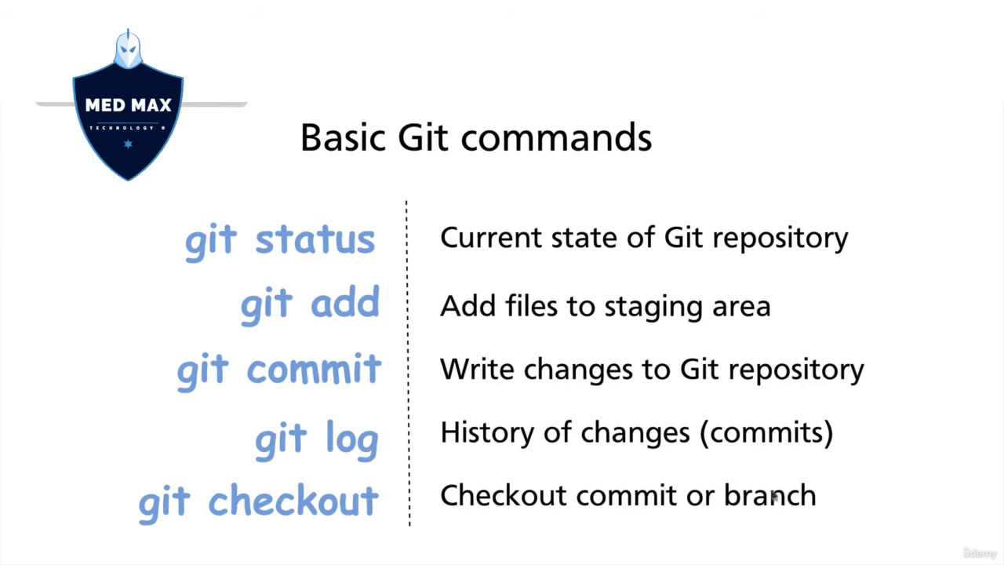
{"action": "mouse_move", "coordinate": [802, 499]}
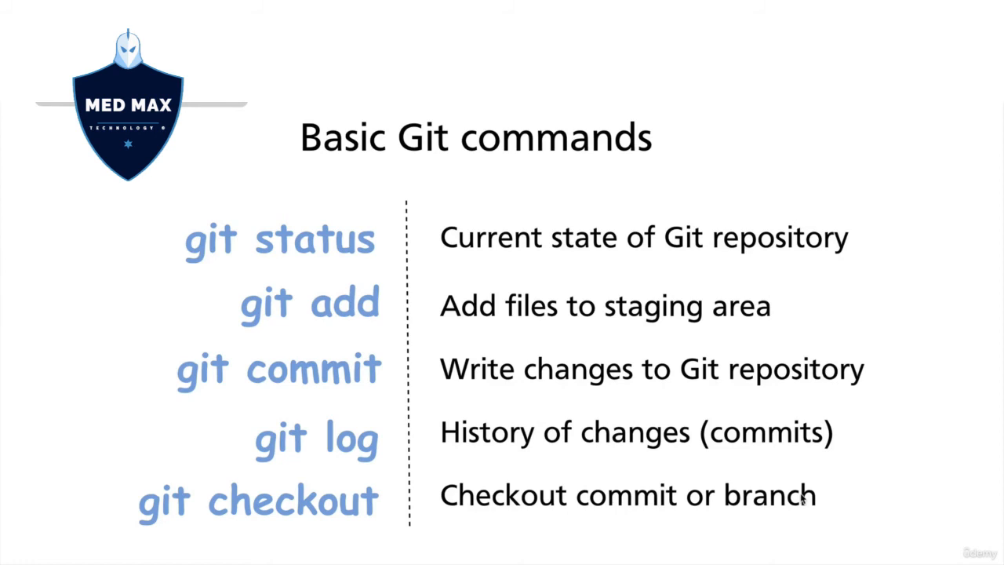
{"action": "mouse_move", "coordinate": [794, 499]}
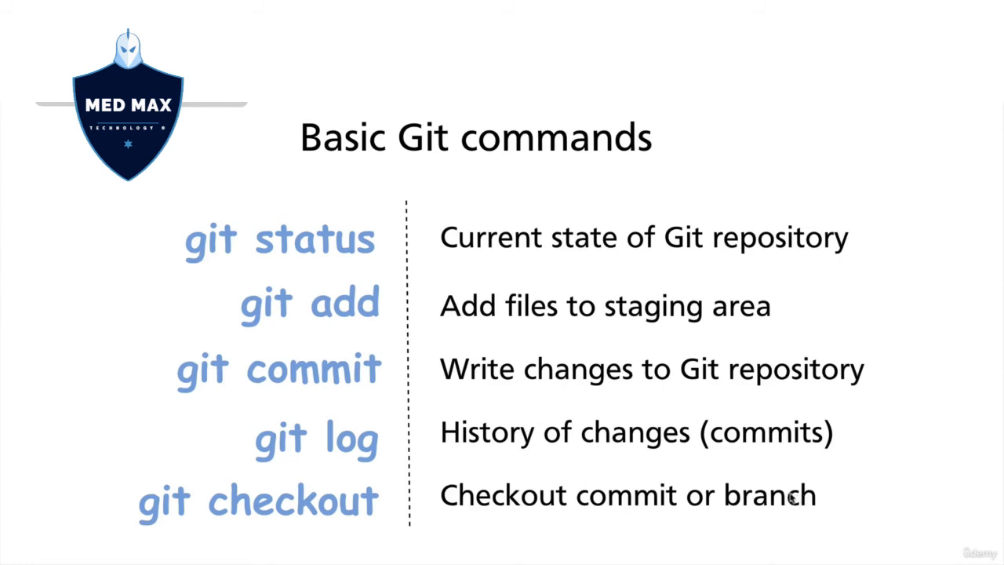
{"action": "mouse_move", "coordinate": [647, 508]}
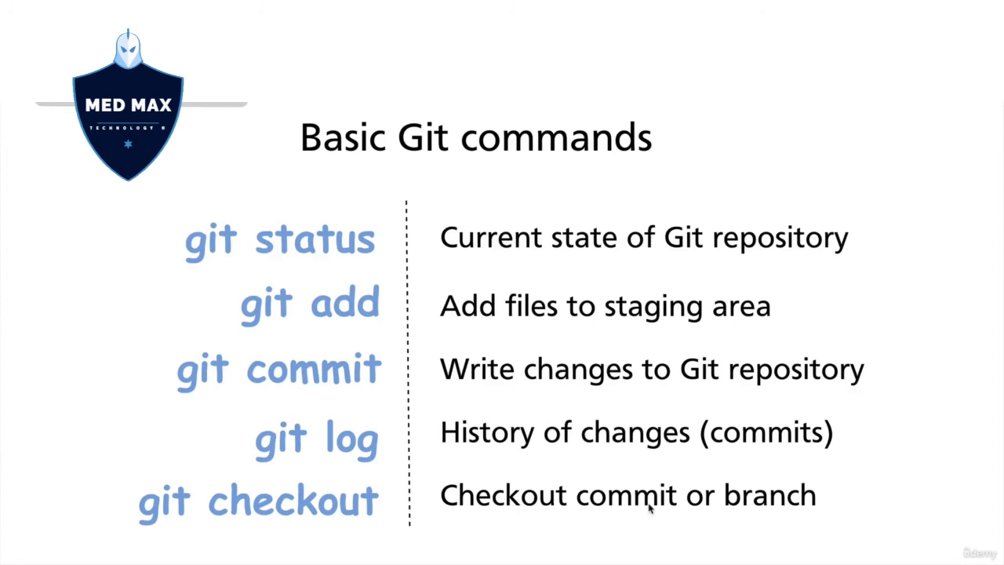
{"action": "mouse_move", "coordinate": [128, 508]}
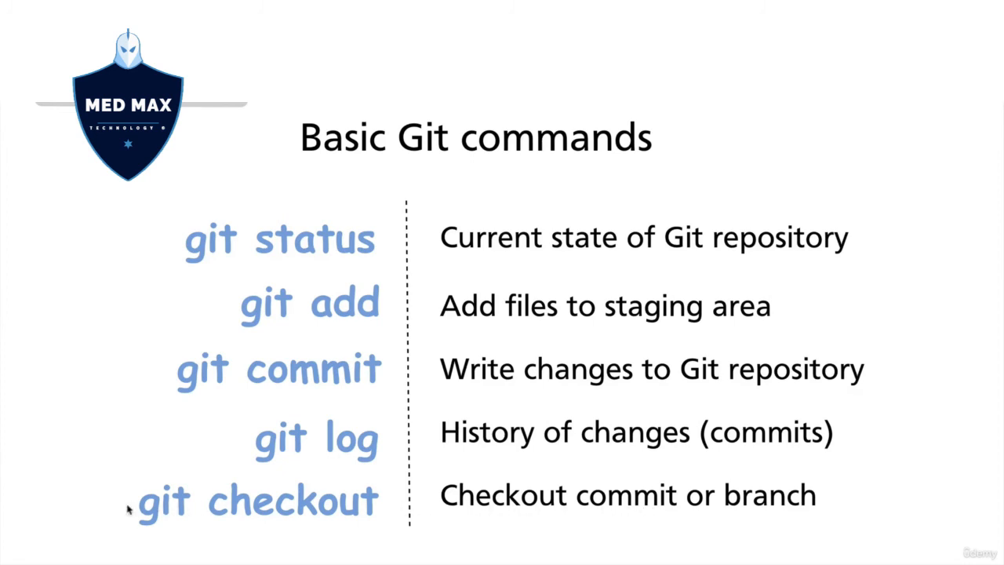
{"action": "mouse_move", "coordinate": [477, 472]}
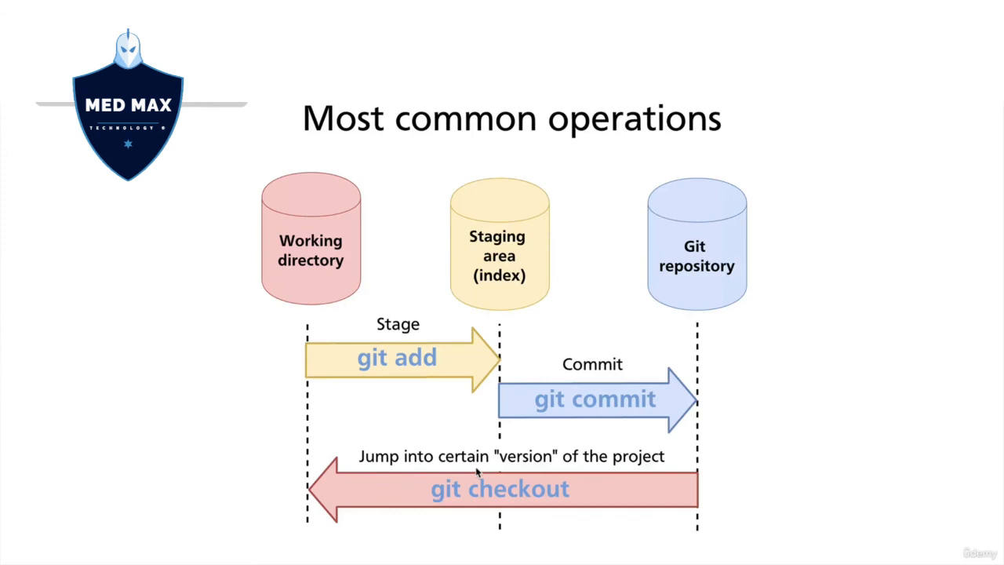
{"action": "mouse_move", "coordinate": [746, 254]}
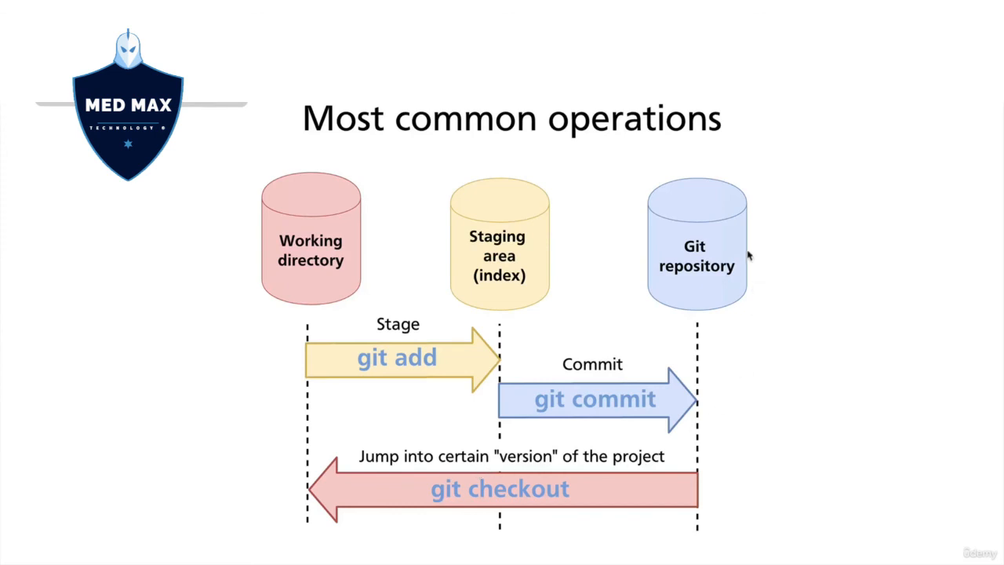
{"action": "mouse_move", "coordinate": [289, 241]}
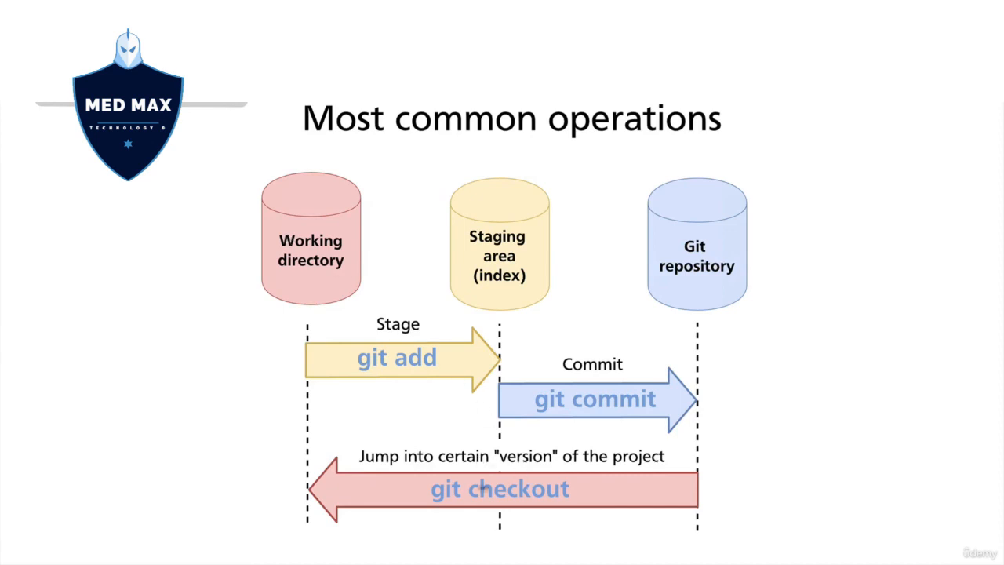
{"action": "mouse_move", "coordinate": [312, 243]}
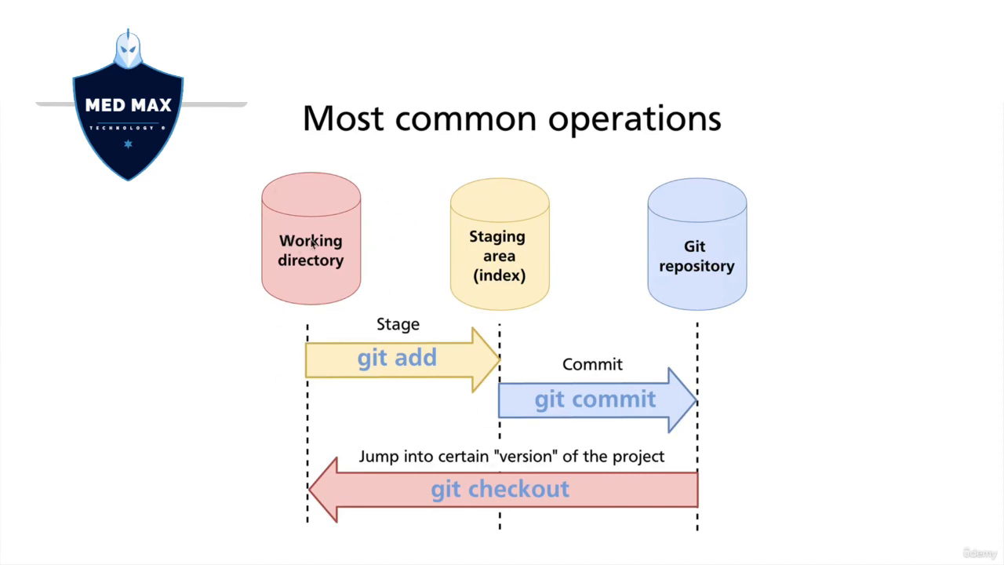